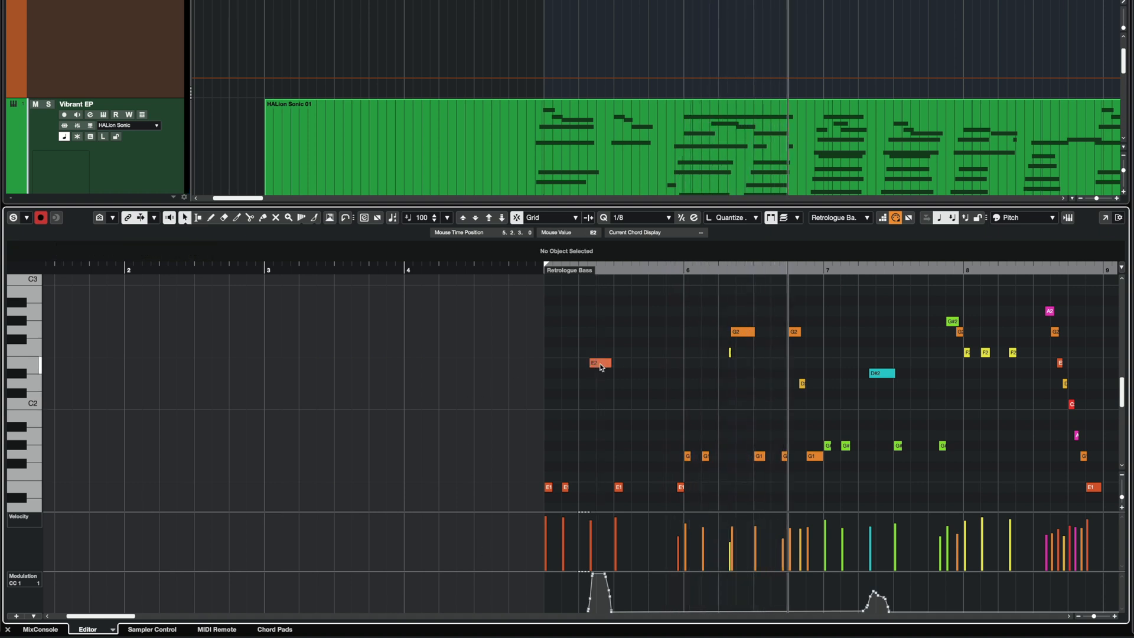
- Select the E2 bass note carrying the modulation curve, showing its start, length and velocity 113
left_click(599, 363)
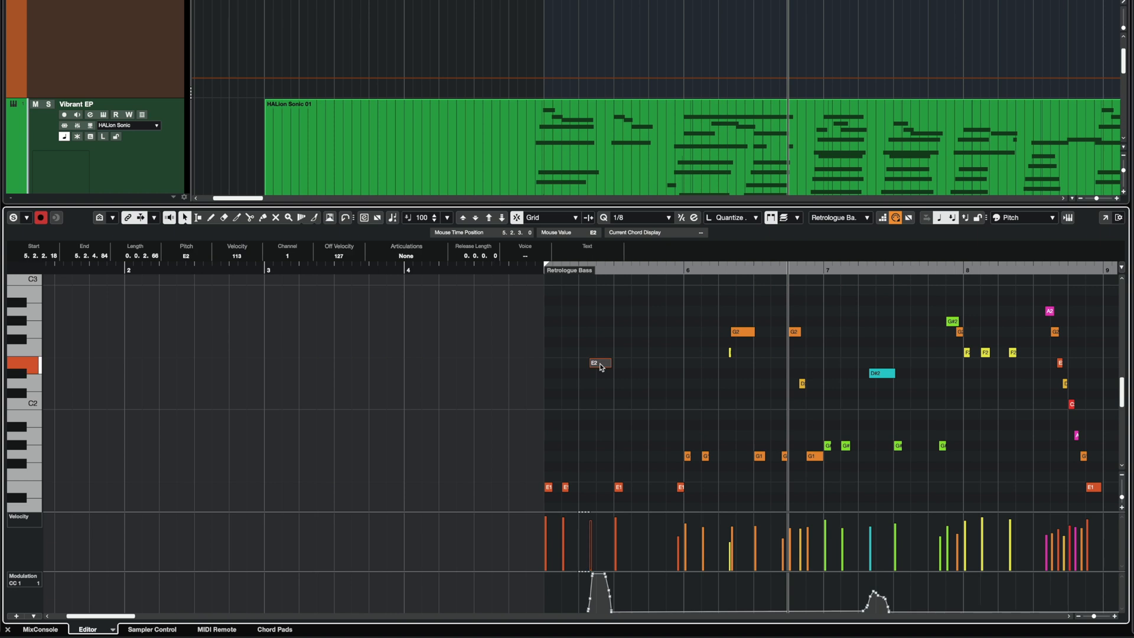
mouse_move(743, 323)
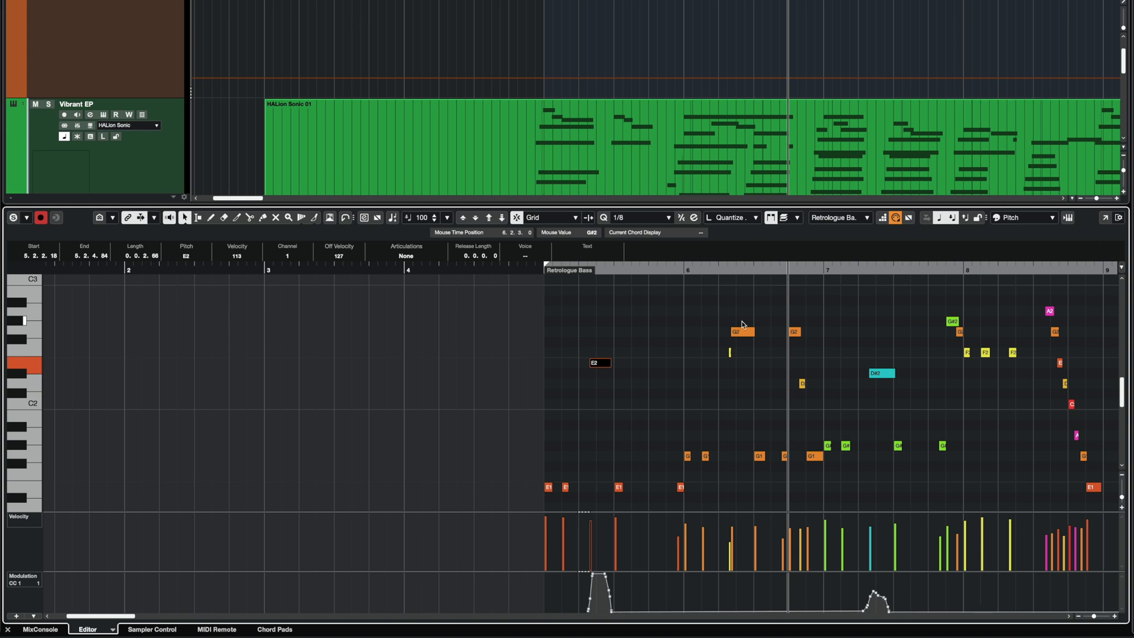